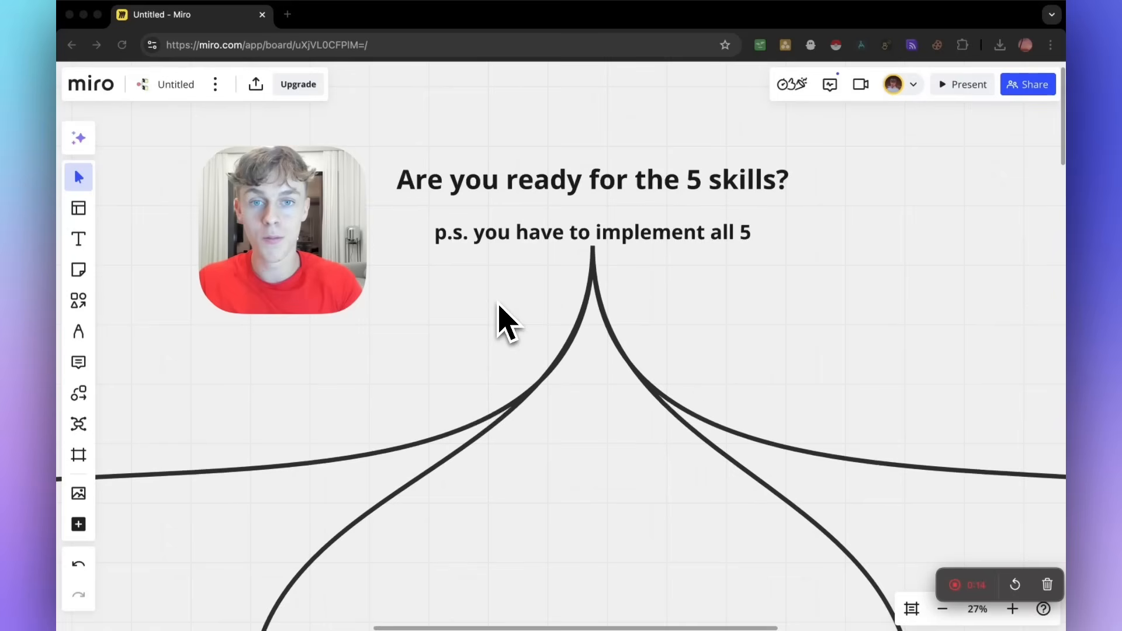
pyautogui.moveTo(497, 374)
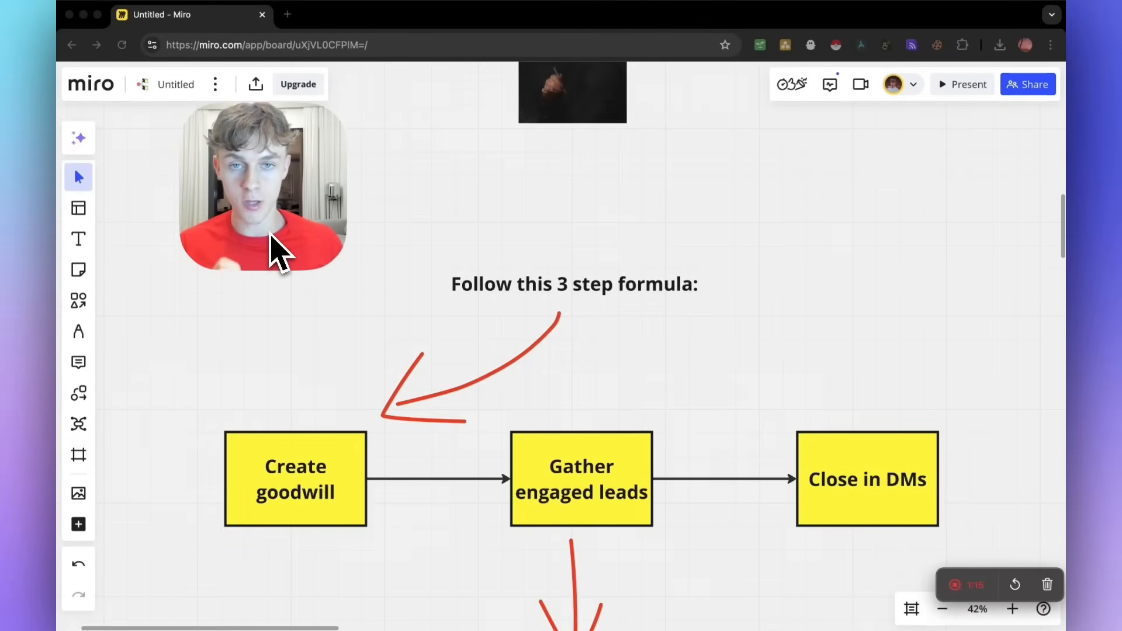
pyautogui.moveTo(378, 340)
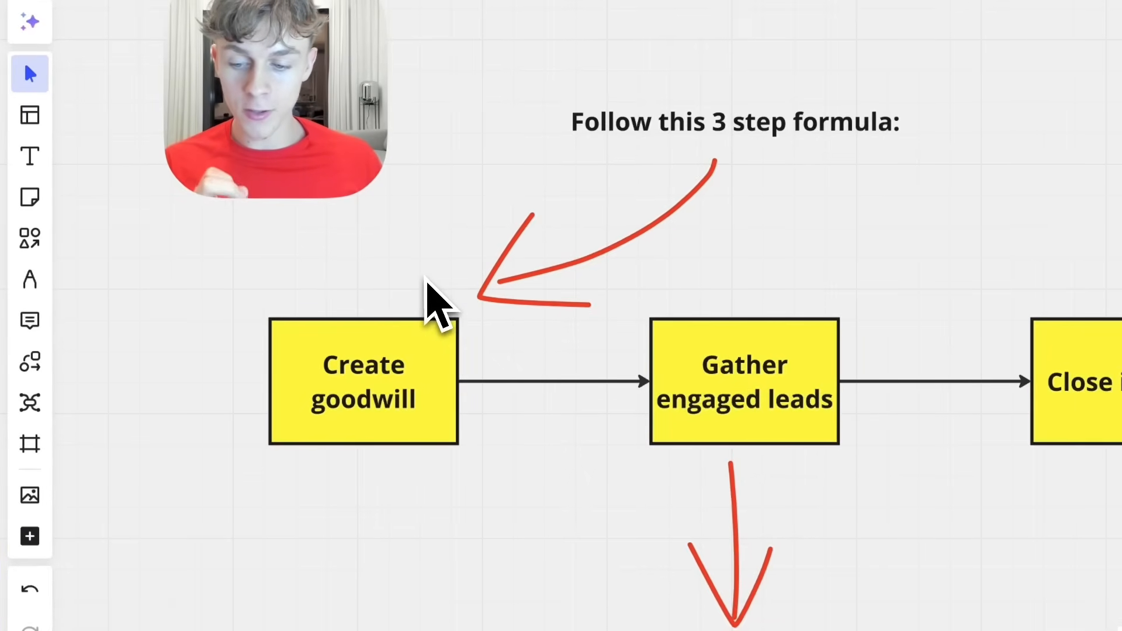
# Step: Loop the three yellow formula boxes in red and underline 'content distribution system'
pyautogui.click(29, 280)
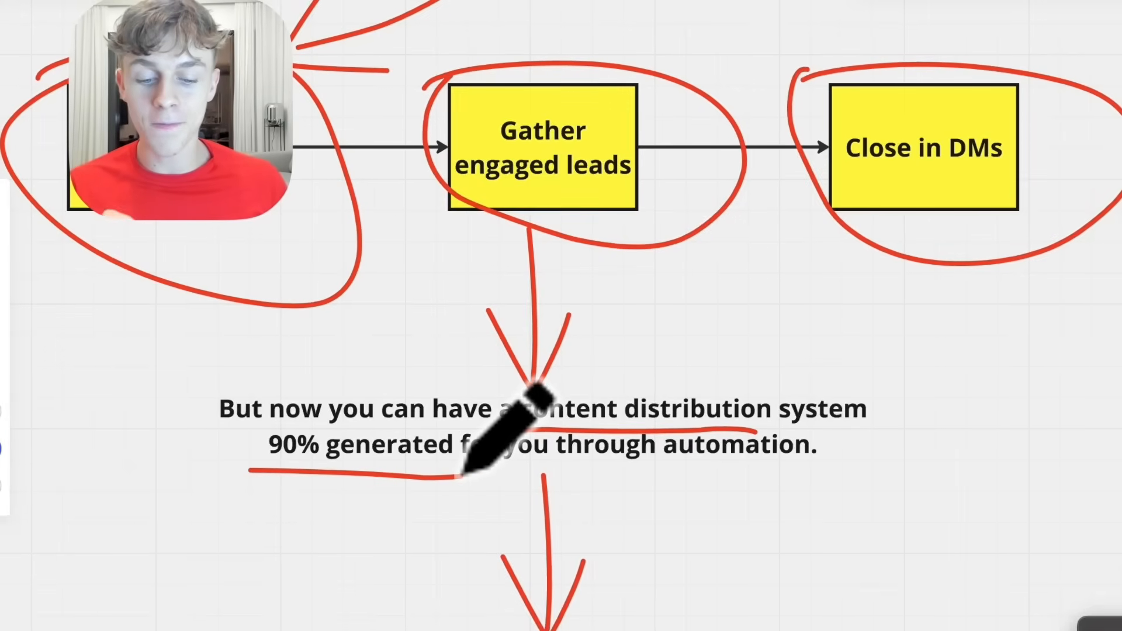
# Step: Move down the board, circle the lightbulb stick figure in red, and start underlining 'Canva'
pyautogui.scroll(-3)
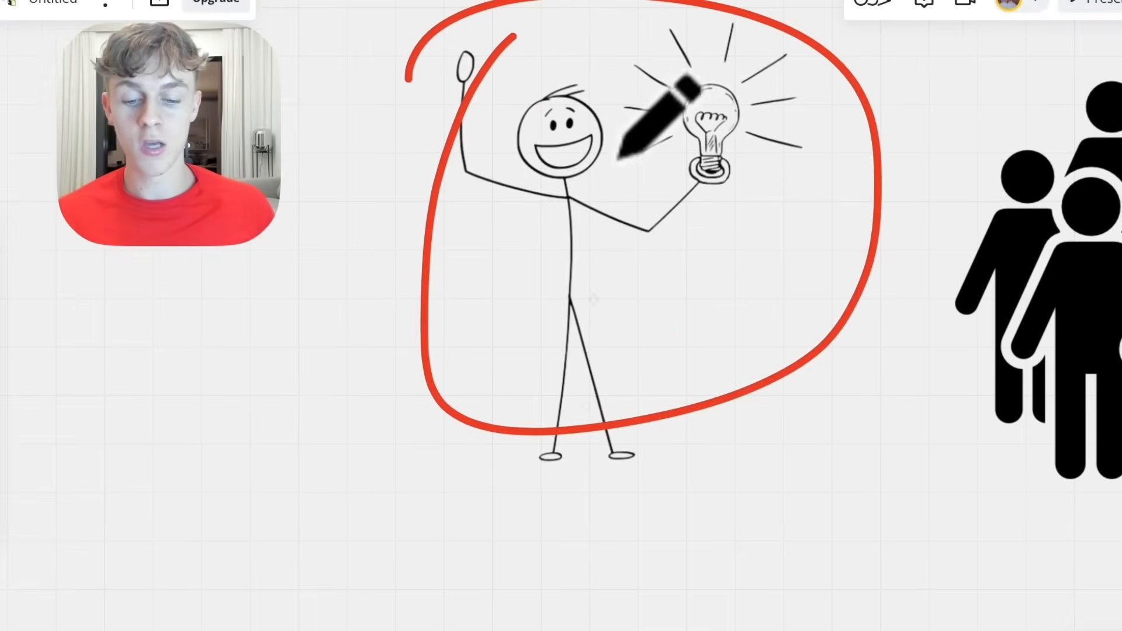
pyautogui.scroll(-3)
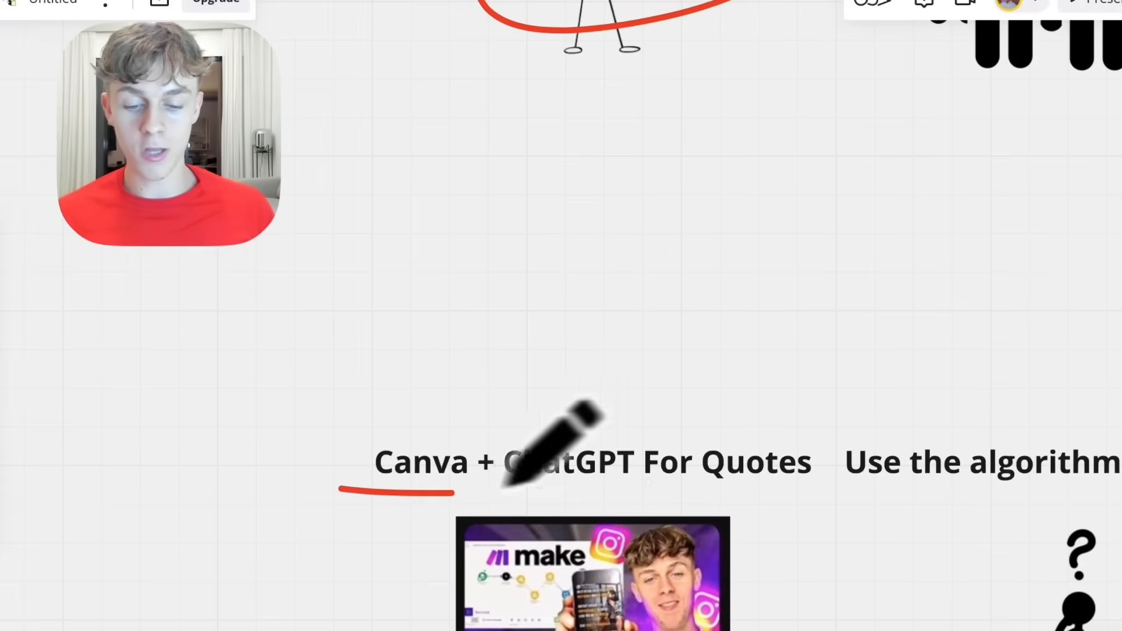
# Step: Underline 'The 5 Golden Reels' and bracket its first two reel examples in red
pyautogui.scroll(-3)
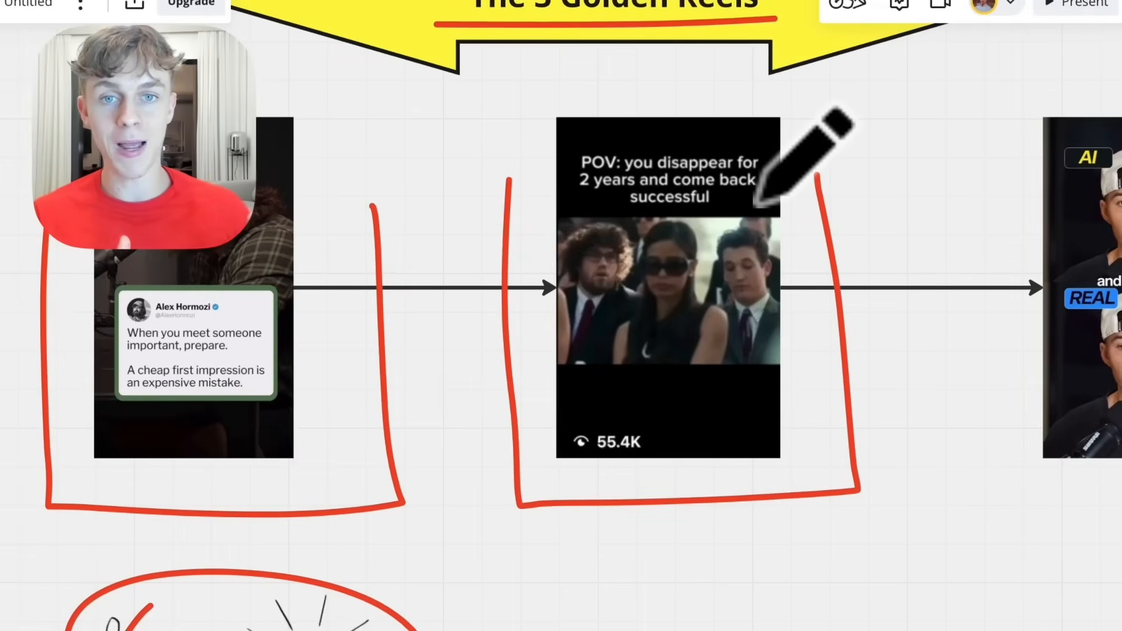
pyautogui.moveTo(602, 143)
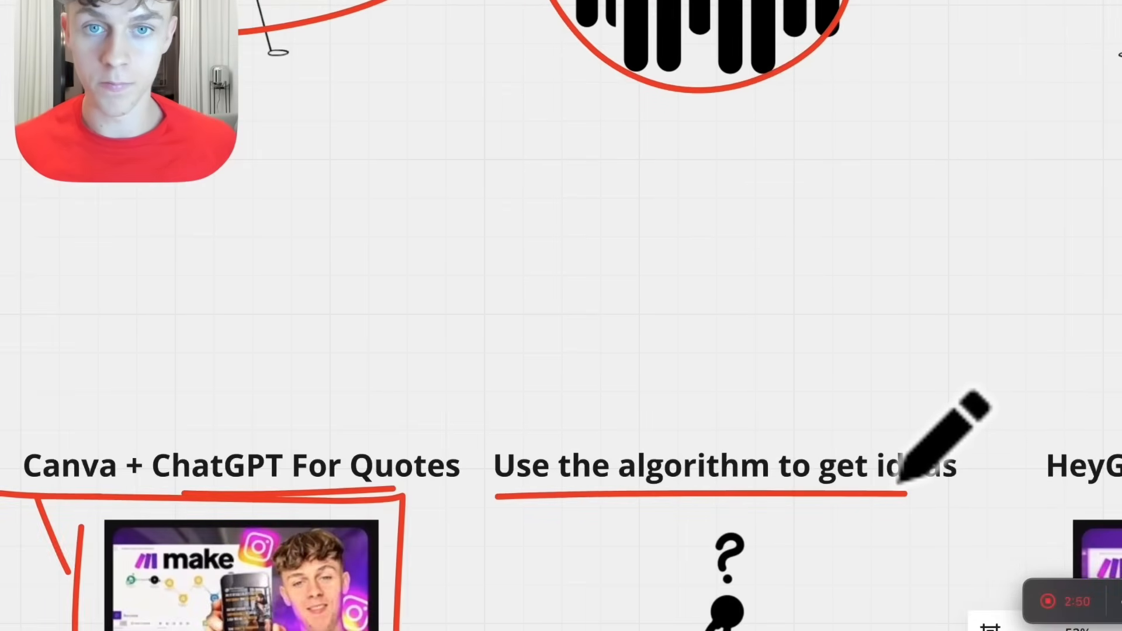
pyautogui.moveTo(891, 304)
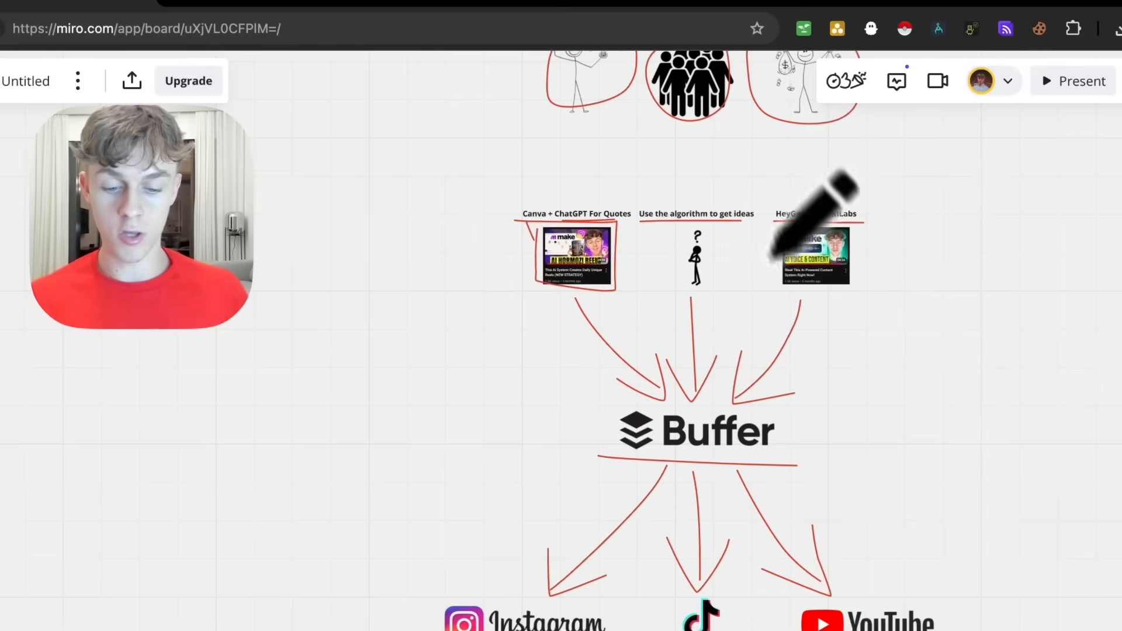
# Step: Underline 'Prompt Engineering' and draw a red arrow down to the ChatGPT logo
pyautogui.scroll(-3)
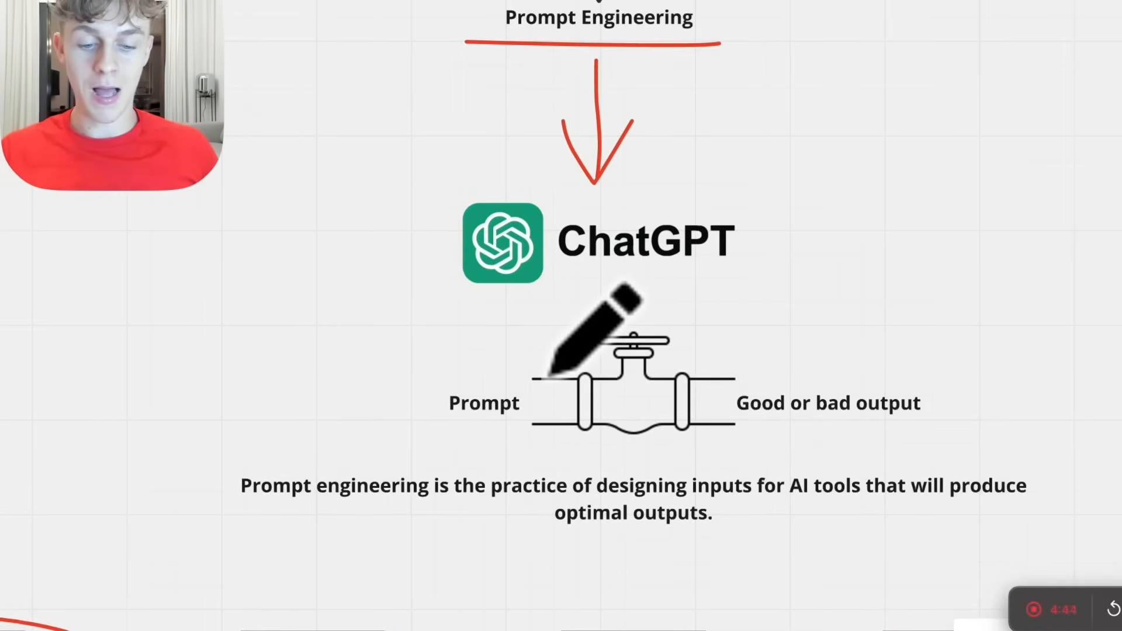
# Step: Number the cyan AI use cases 1-3, underline the warnings, and open the cheatsheet link
pyautogui.scroll(-3)
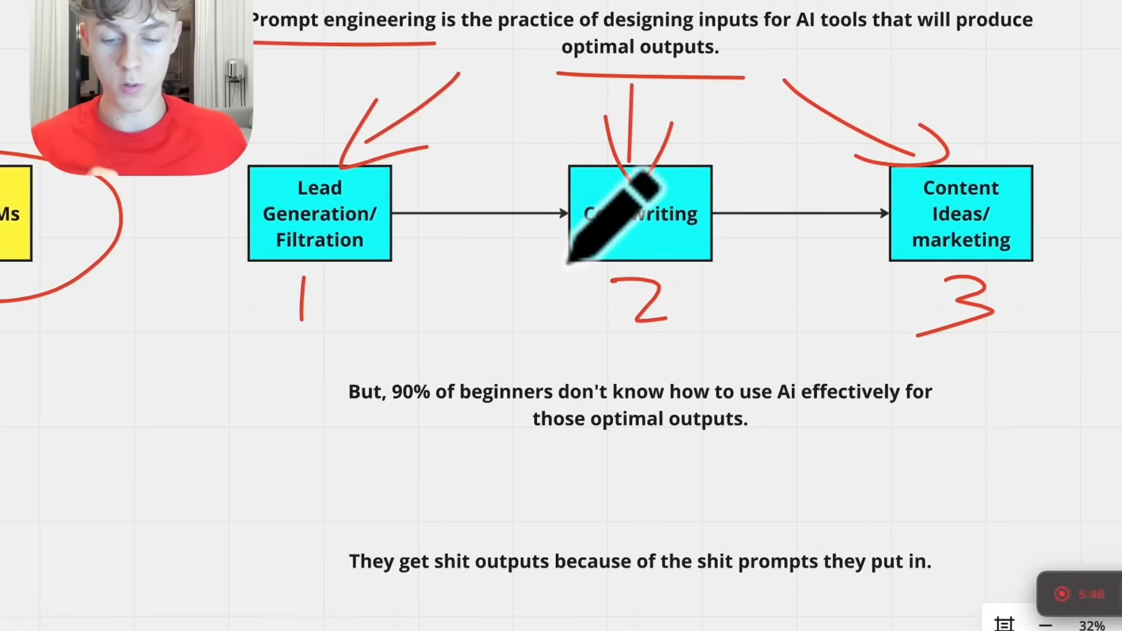
pyautogui.moveTo(465, 390)
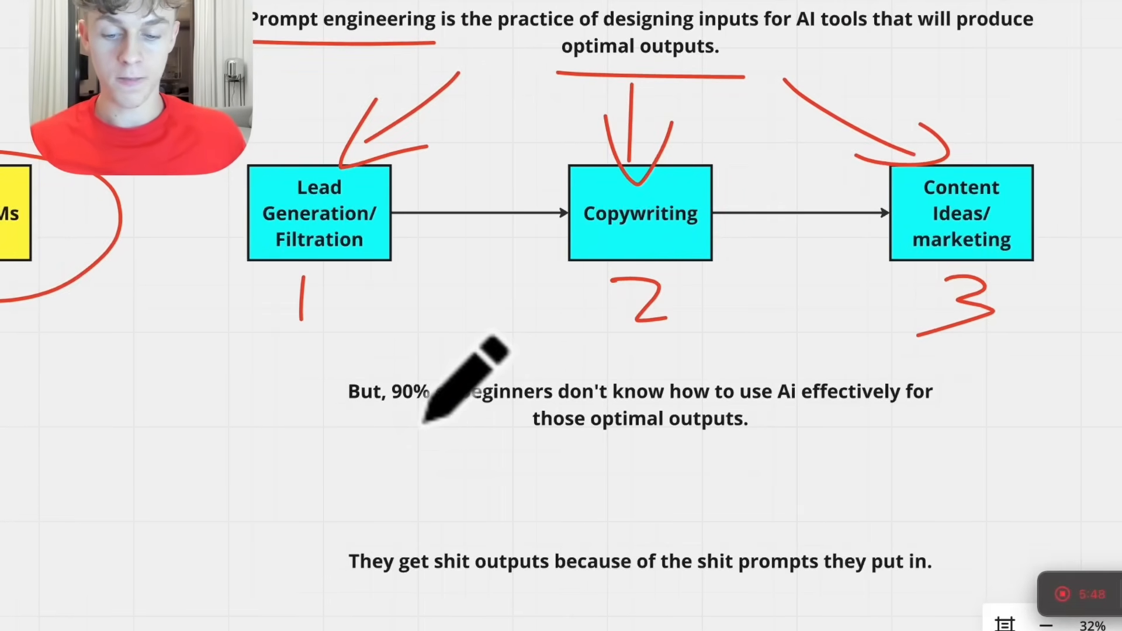
pyautogui.scroll(-3)
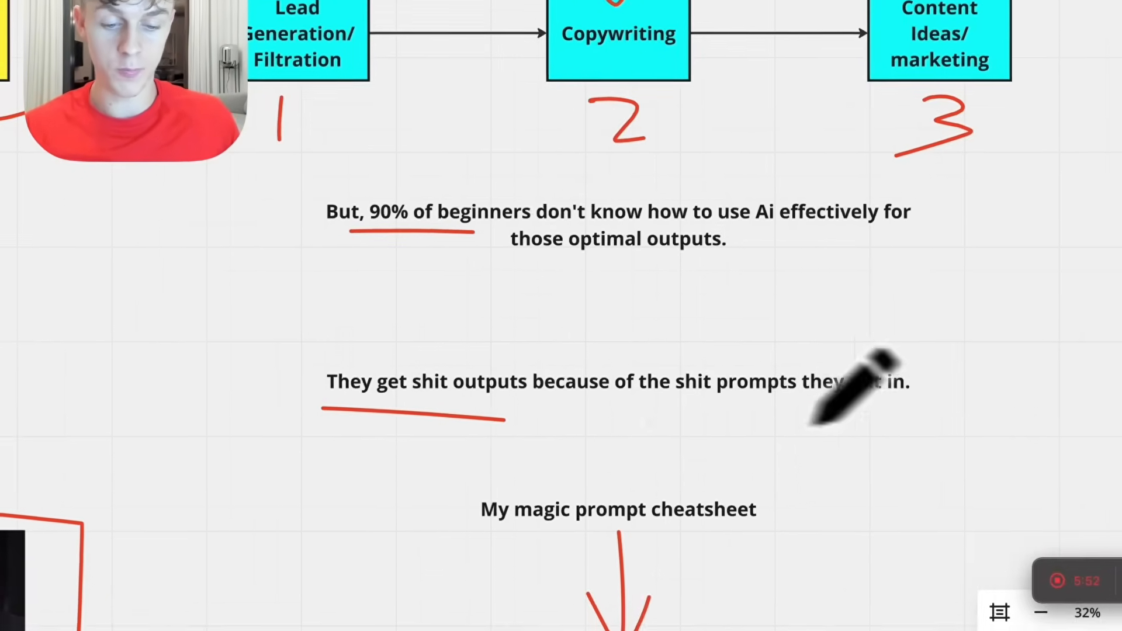
pyautogui.scroll(-3)
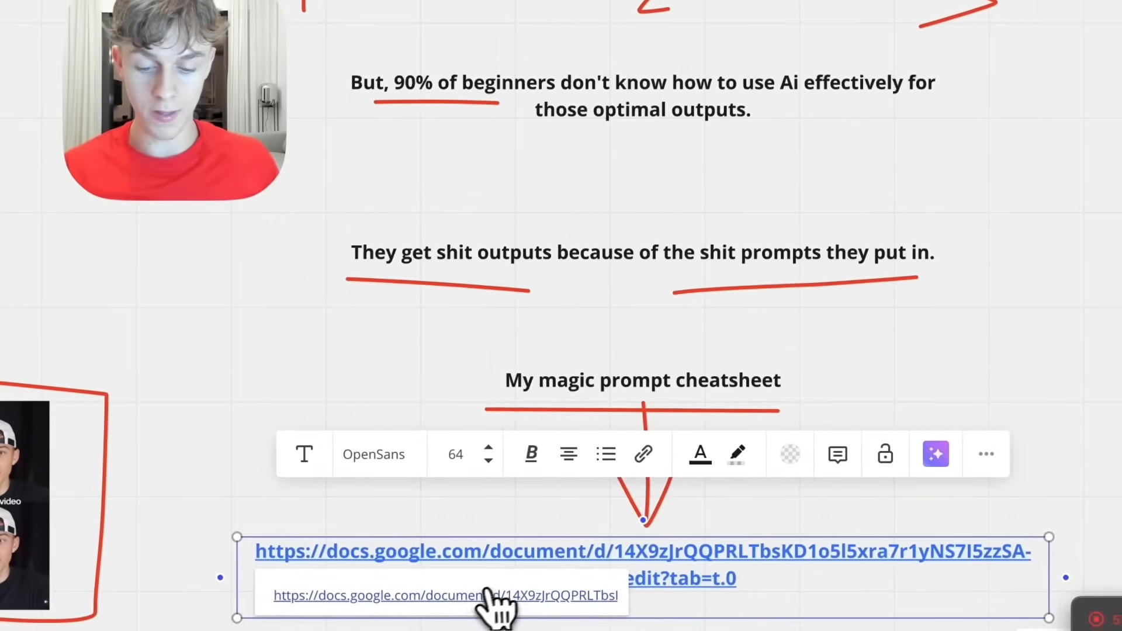
pyautogui.click(491, 595)
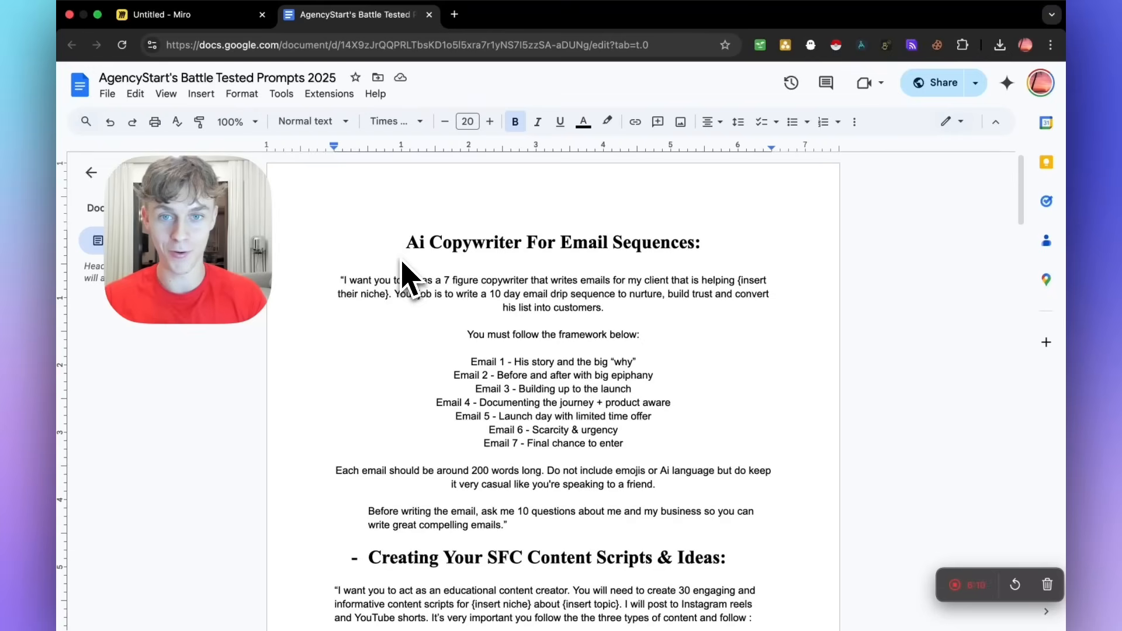
pyautogui.moveTo(417, 258)
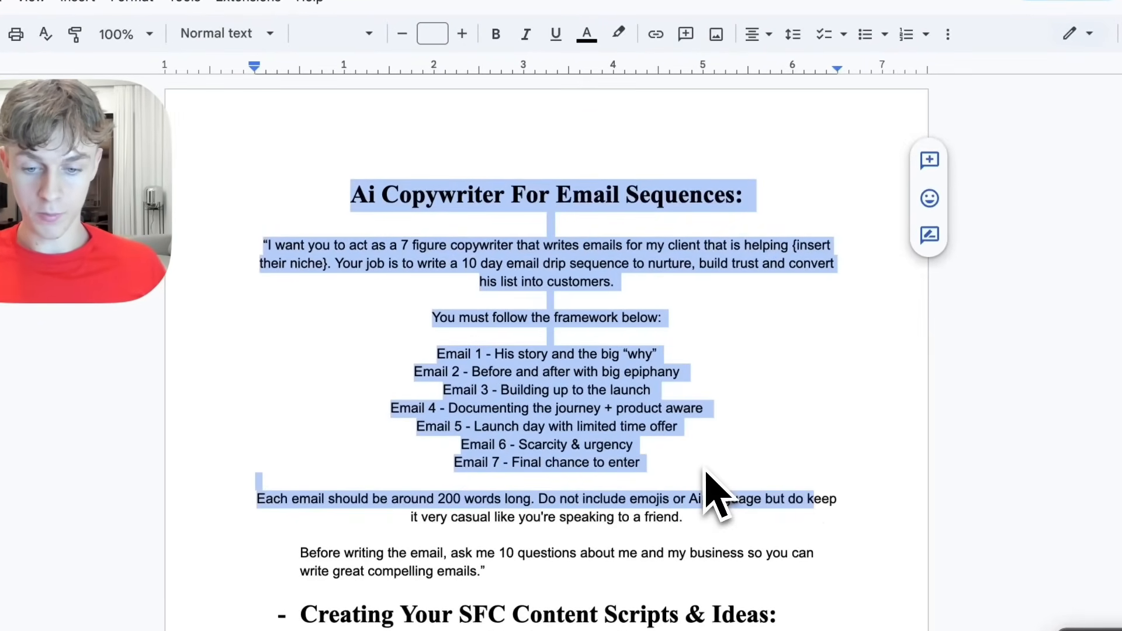
# Step: Scroll the Battle Tested Prompts 2025 doc through the email, content script and VSL prompts
pyautogui.scroll(-3)
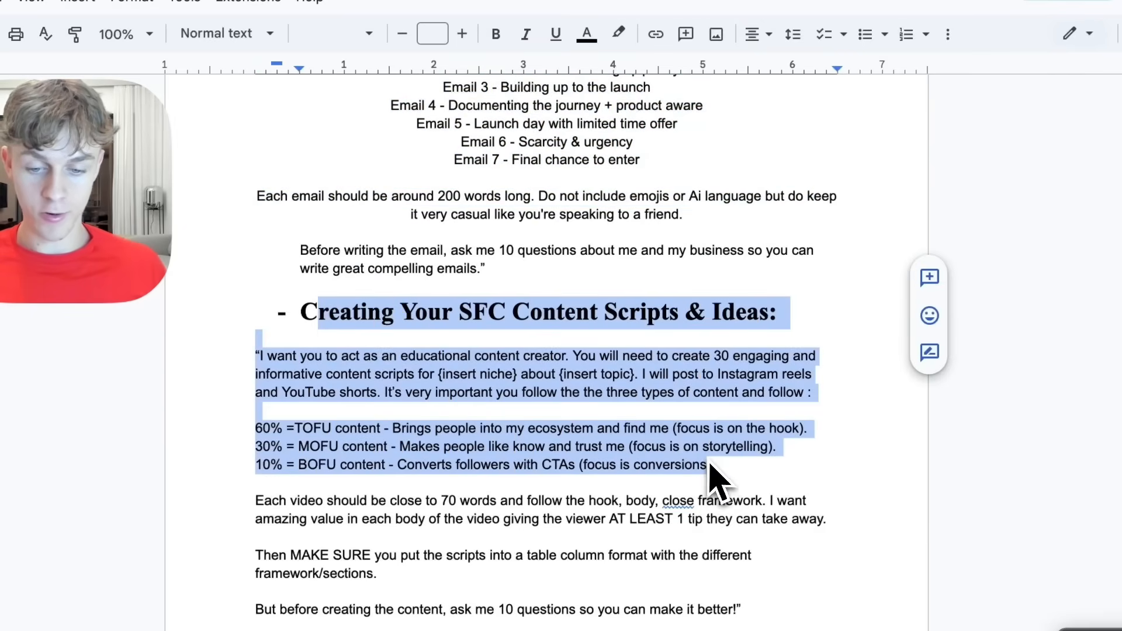
pyautogui.scroll(-3)
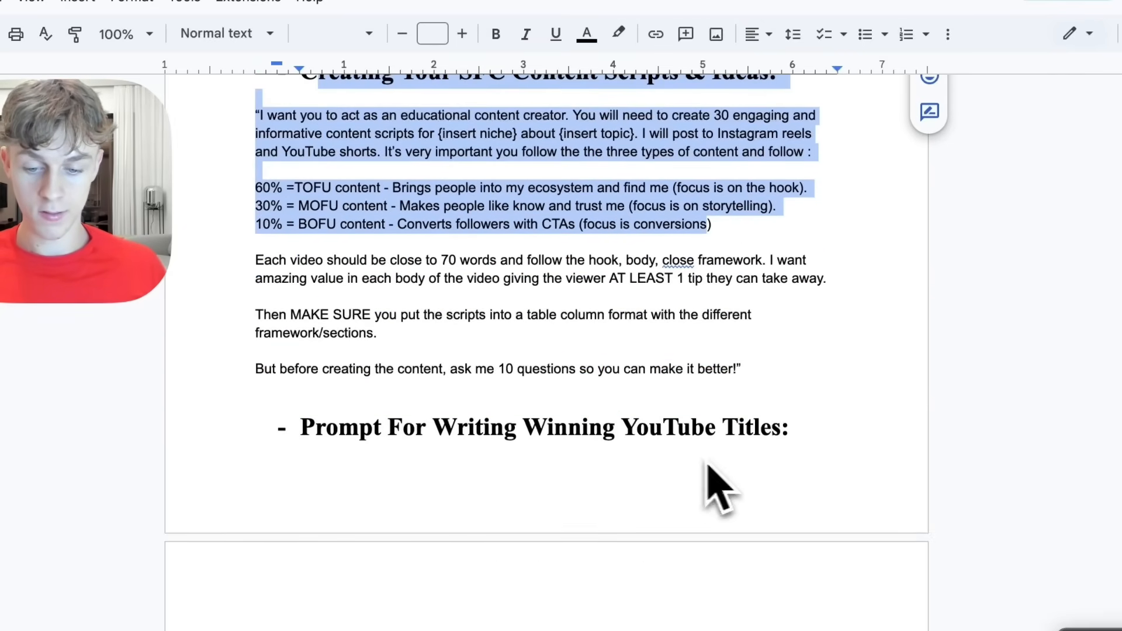
pyautogui.scroll(-3)
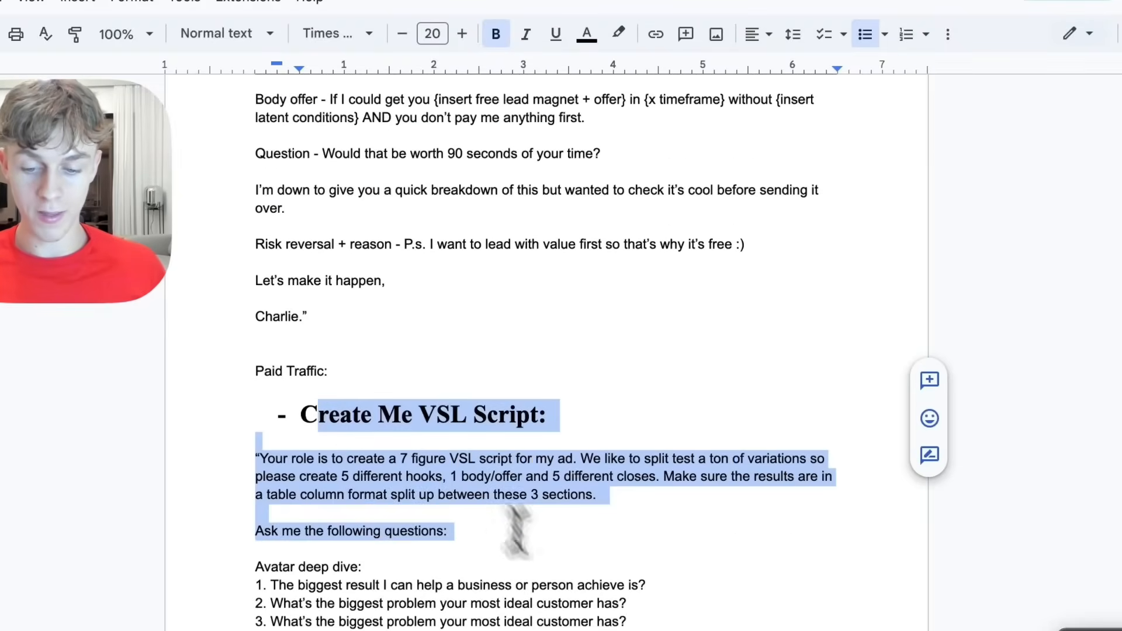
pyautogui.scroll(-3)
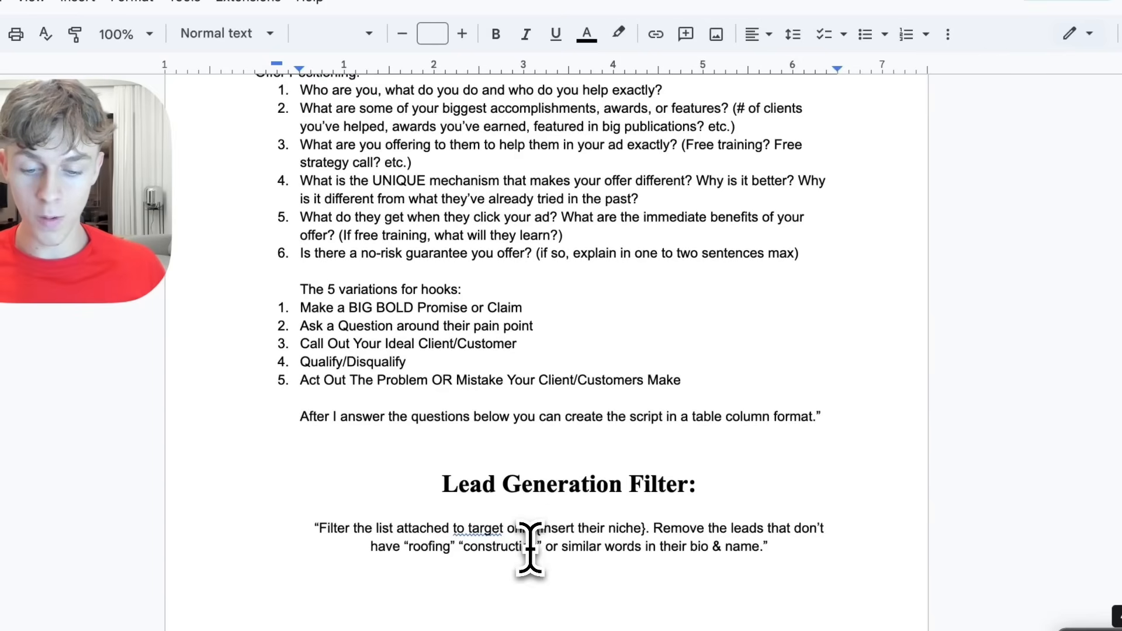
pyautogui.scroll(3)
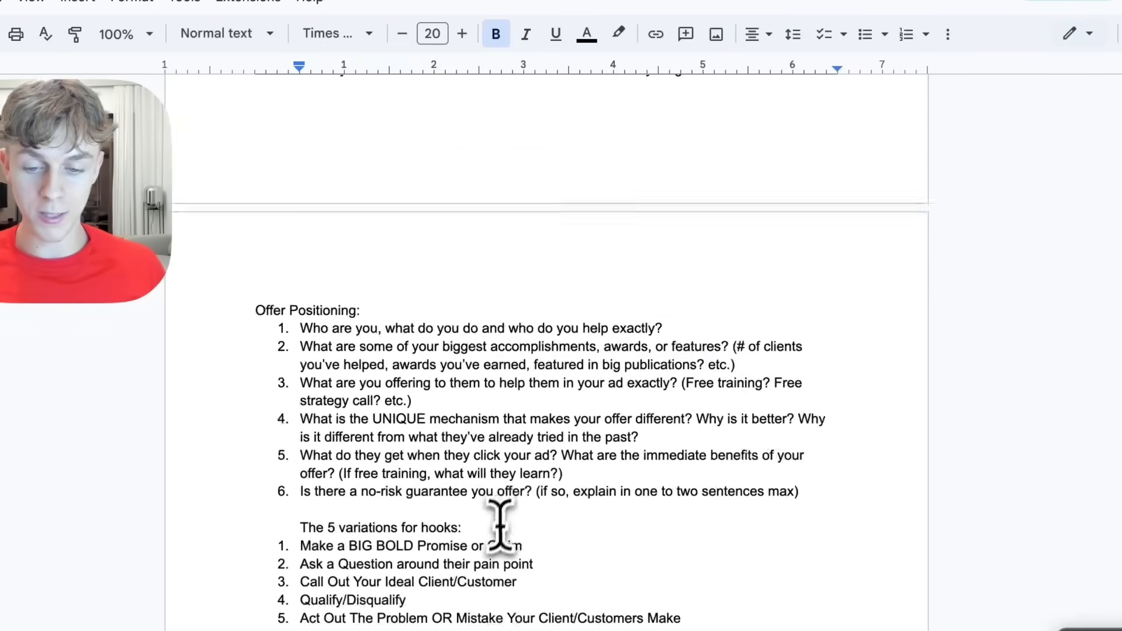
pyautogui.scroll(3)
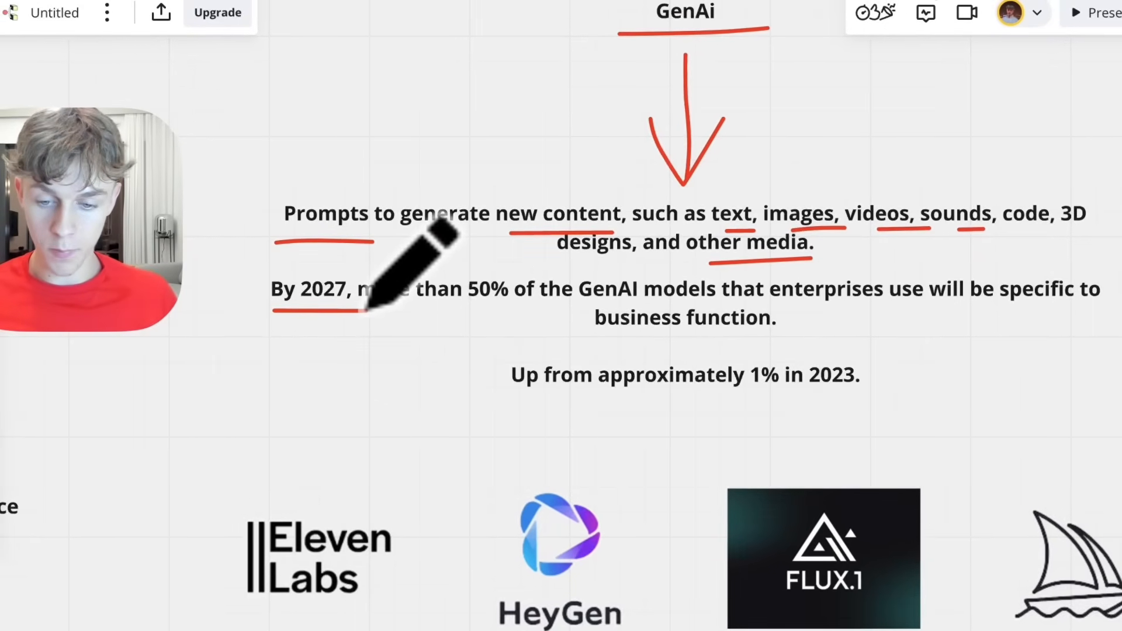
pyautogui.moveTo(630, 280)
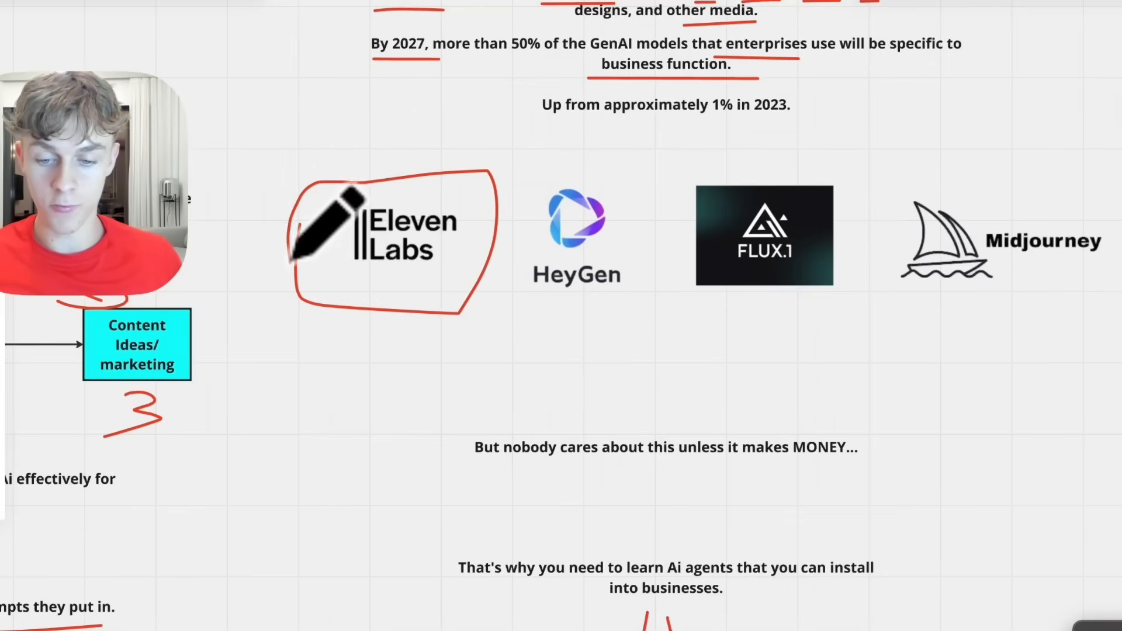
pyautogui.moveTo(562, 150)
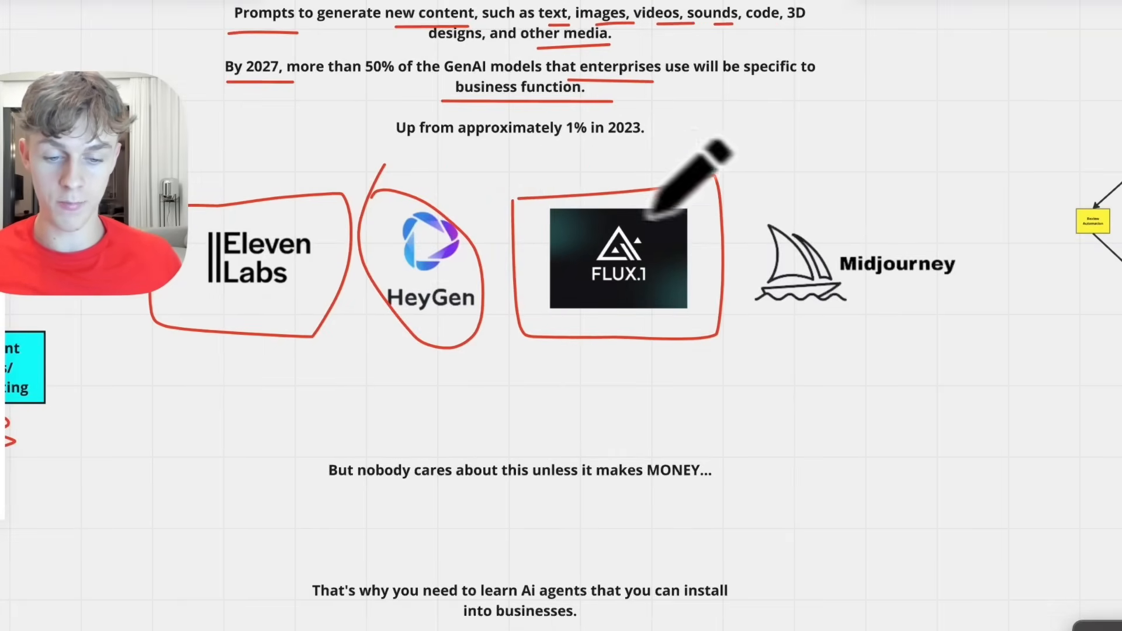
# Step: Circle the HeyGen, FLUX.1 and Midjourney logos and underline the MONEY and AI agents lines
pyautogui.scroll(-3)
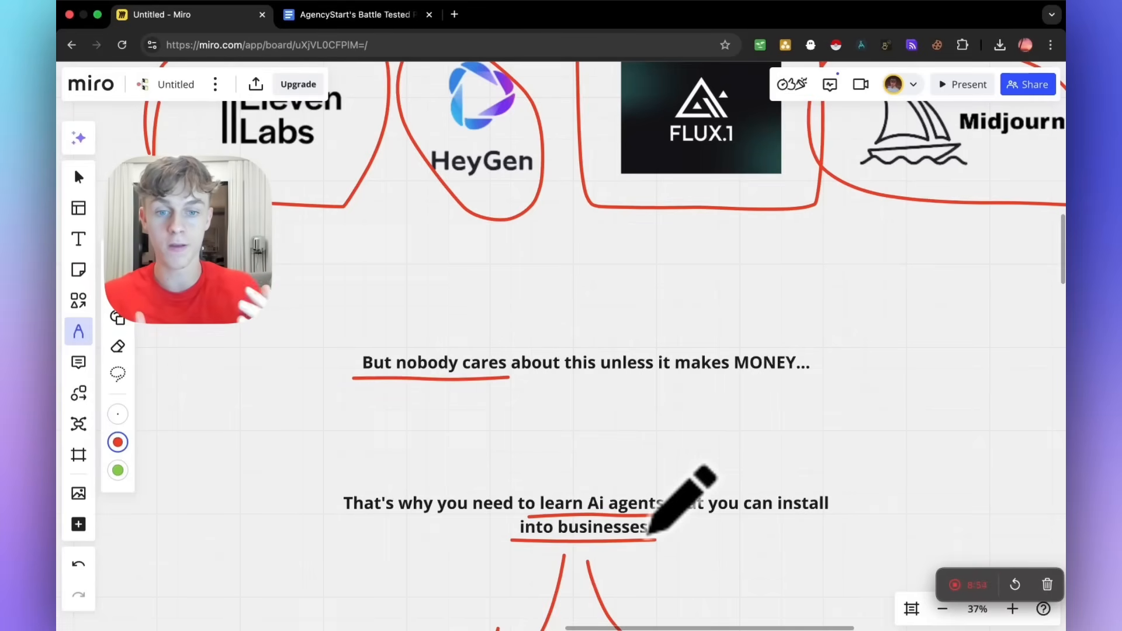
# Step: Draw a red arrow down from 'CRM automations' and begin bracketing Review Automation
pyautogui.scroll(-3)
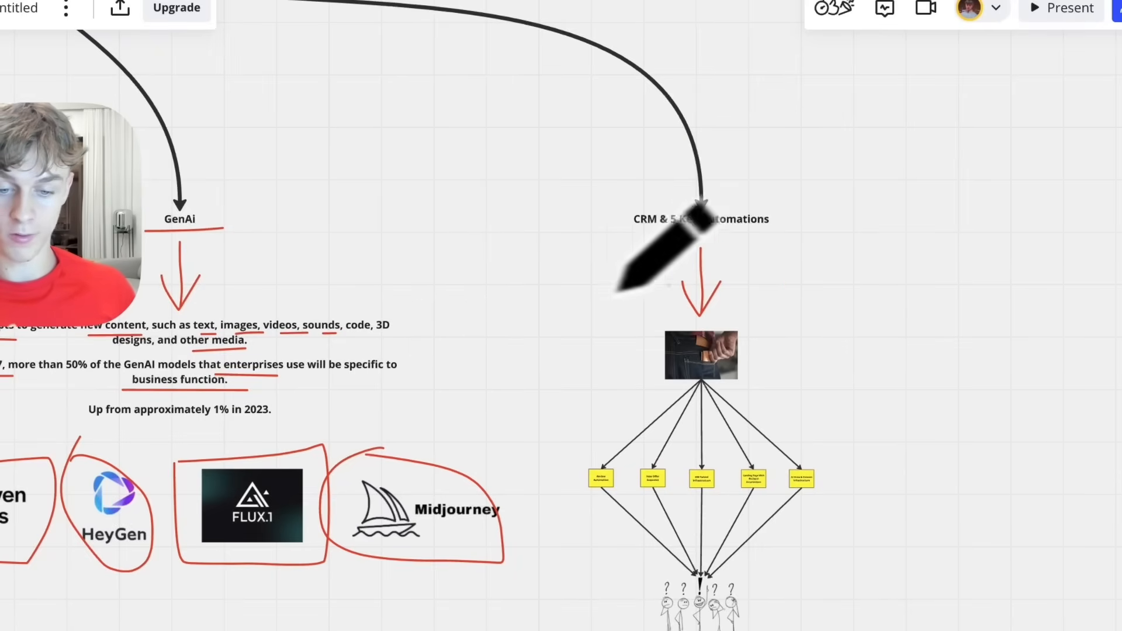
pyautogui.scroll(-3)
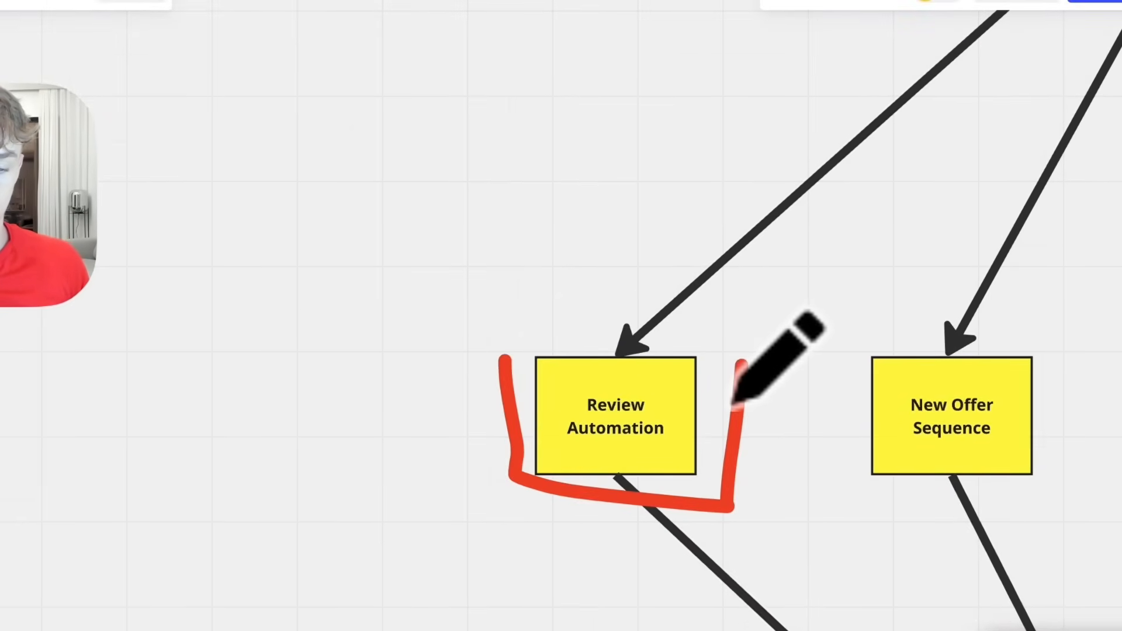
# Step: Bracket the New Offer Sequence, DM Funnel and Landing Page notes, writing 'lander' beneath
pyautogui.scroll(-3)
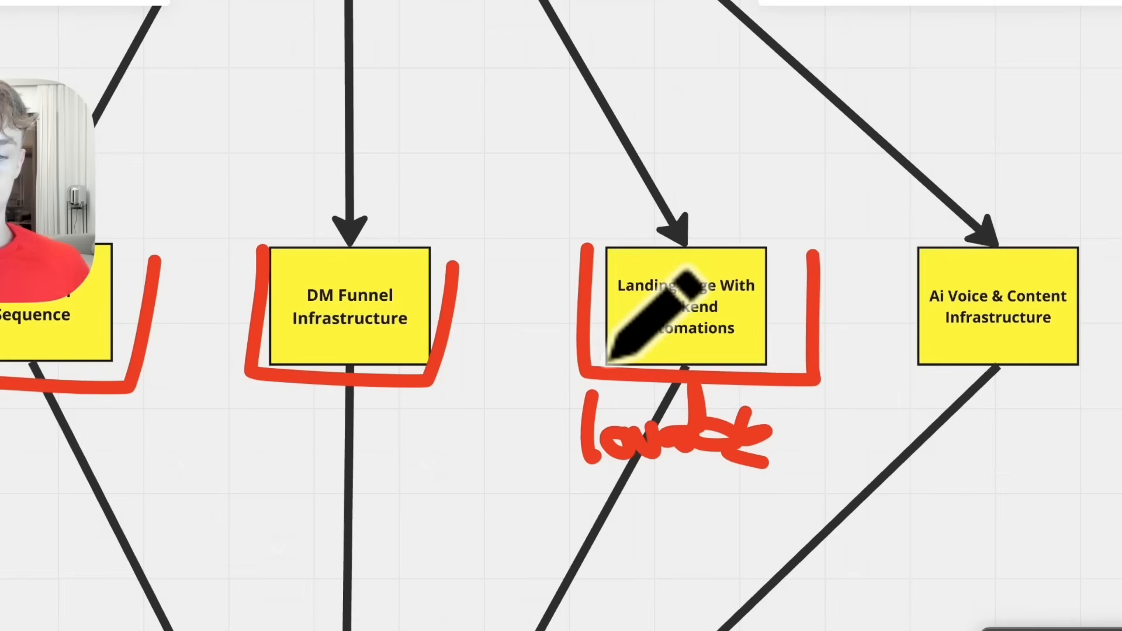
pyautogui.moveTo(751, 229)
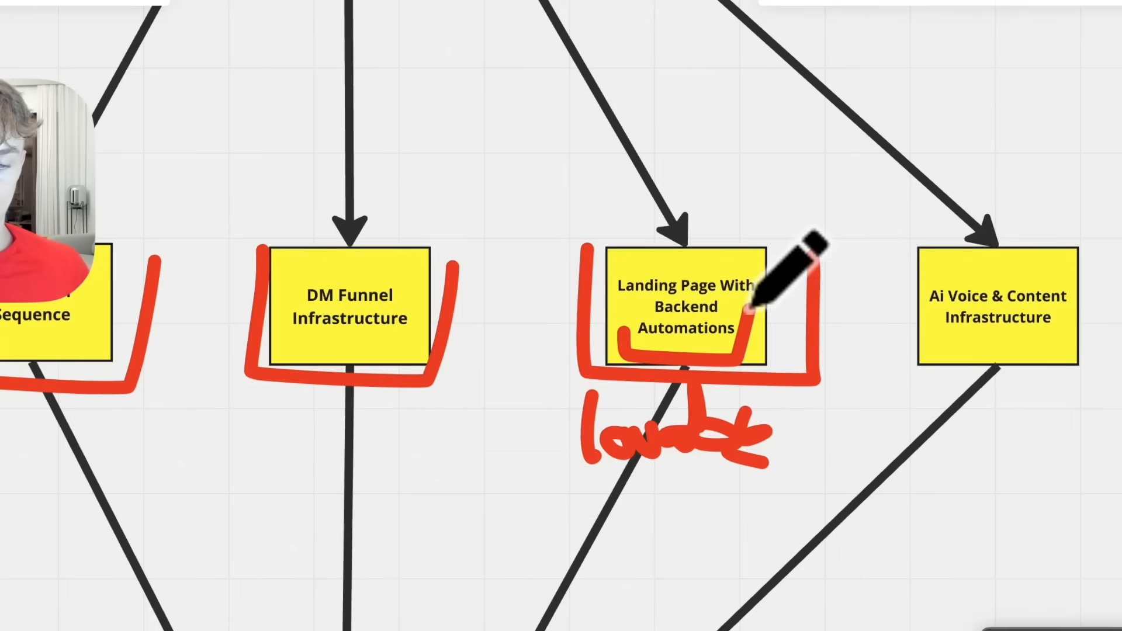
pyautogui.moveTo(723, 279)
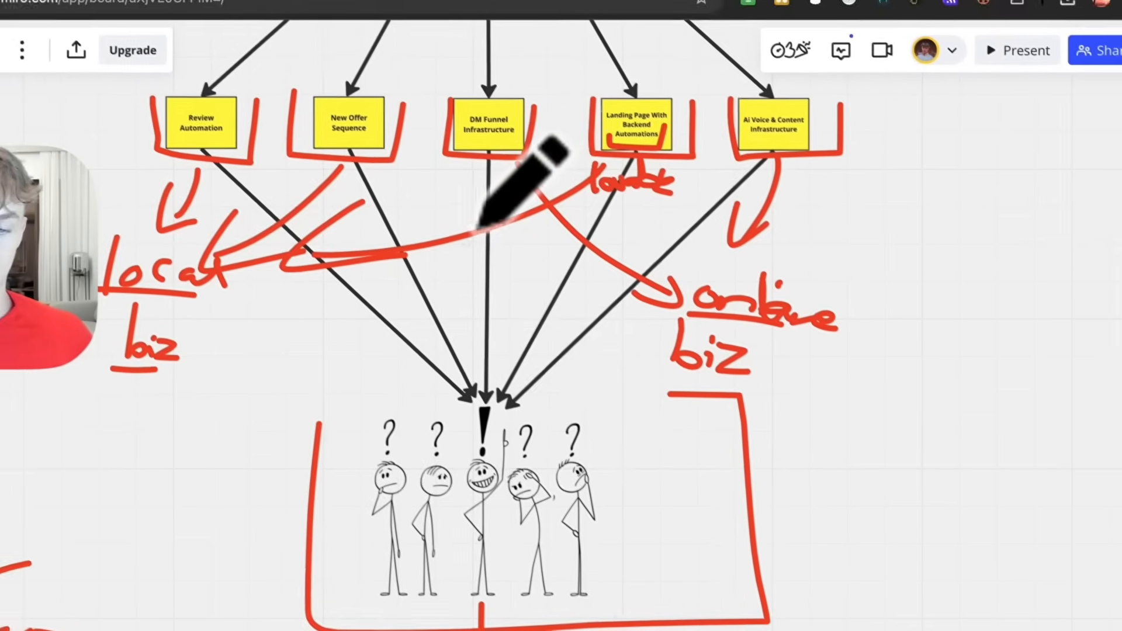
# Step: Arrow the automation notes to handwritten 'local biz' and 'online biz', and write 'engaged'
pyautogui.scroll(-3)
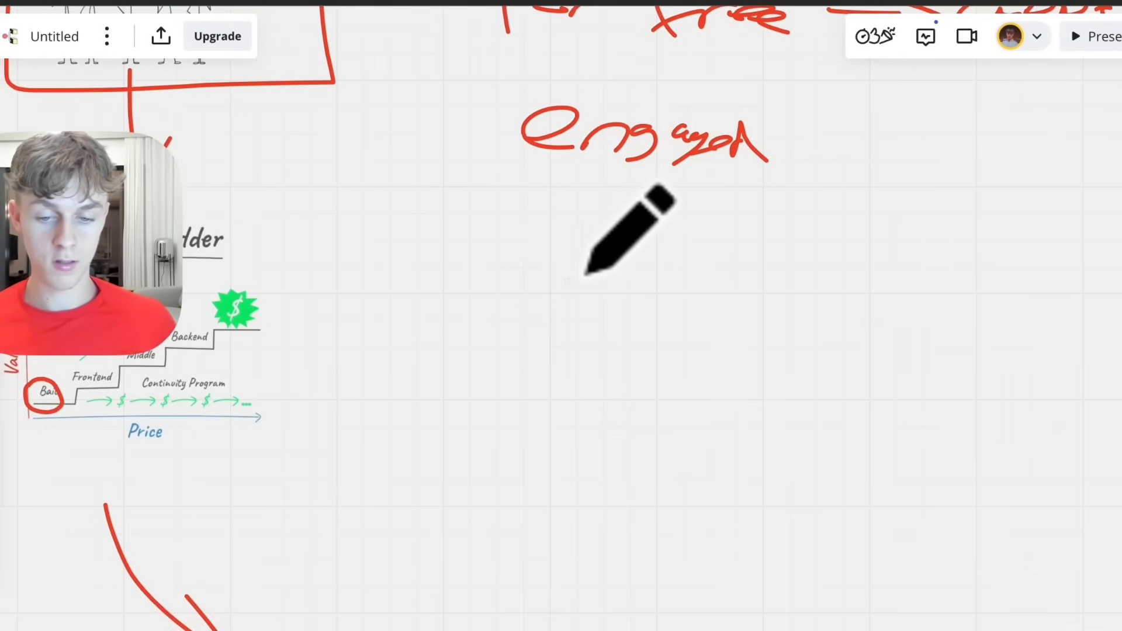
# Step: Scroll down the board to the free-offer funnel area for the red sketch
pyautogui.scroll(-3)
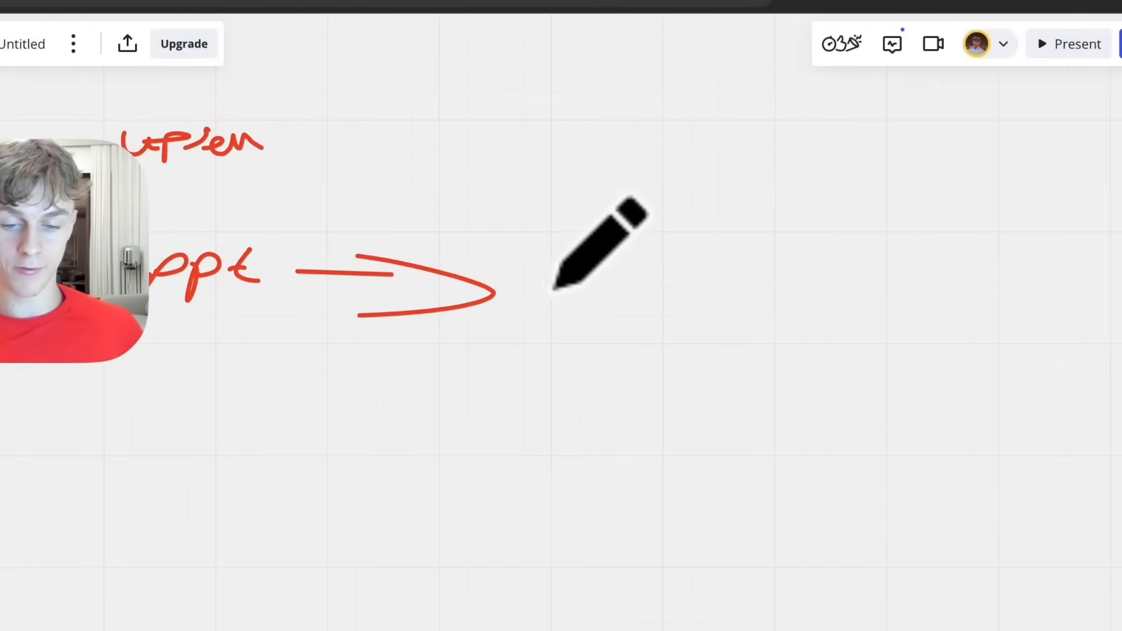
pyautogui.moveTo(573, 214)
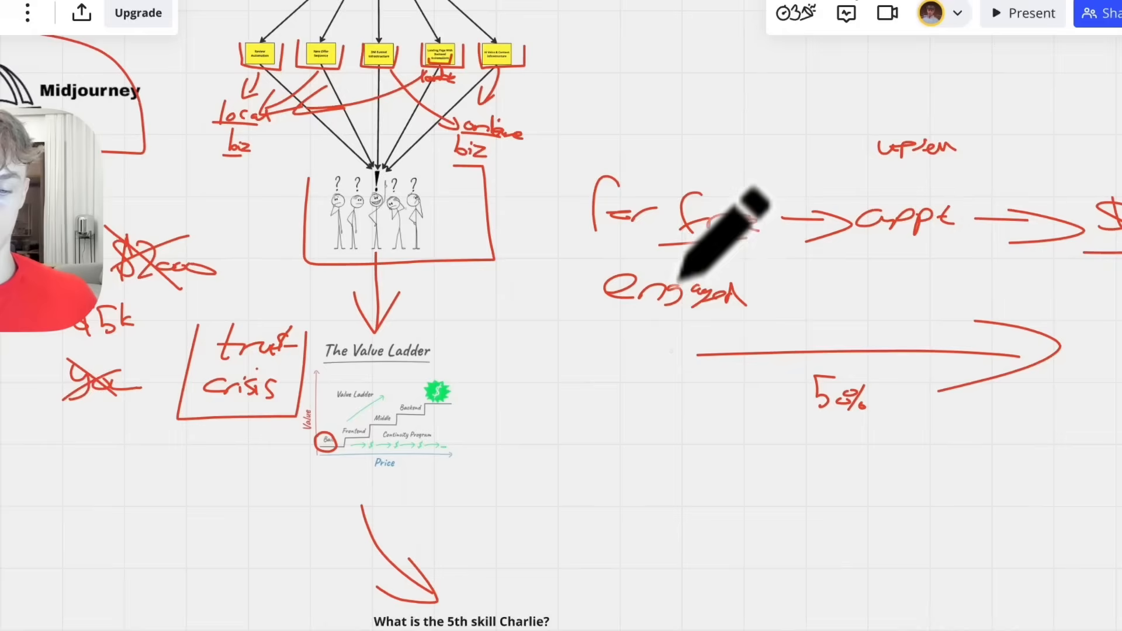
pyautogui.scroll(-3)
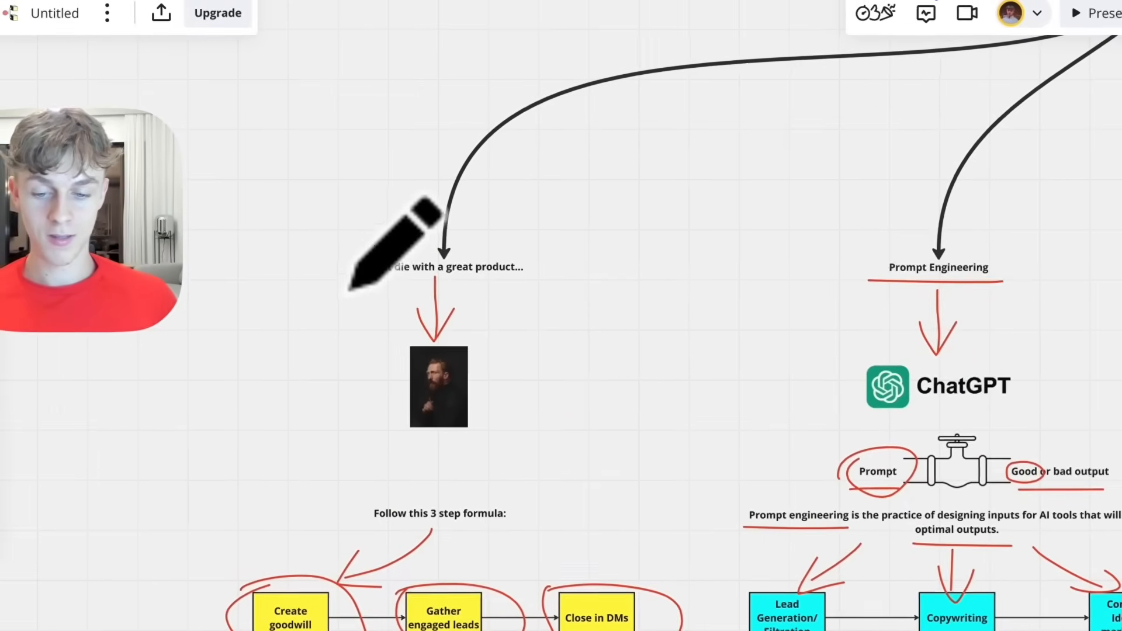
pyautogui.scroll(-3)
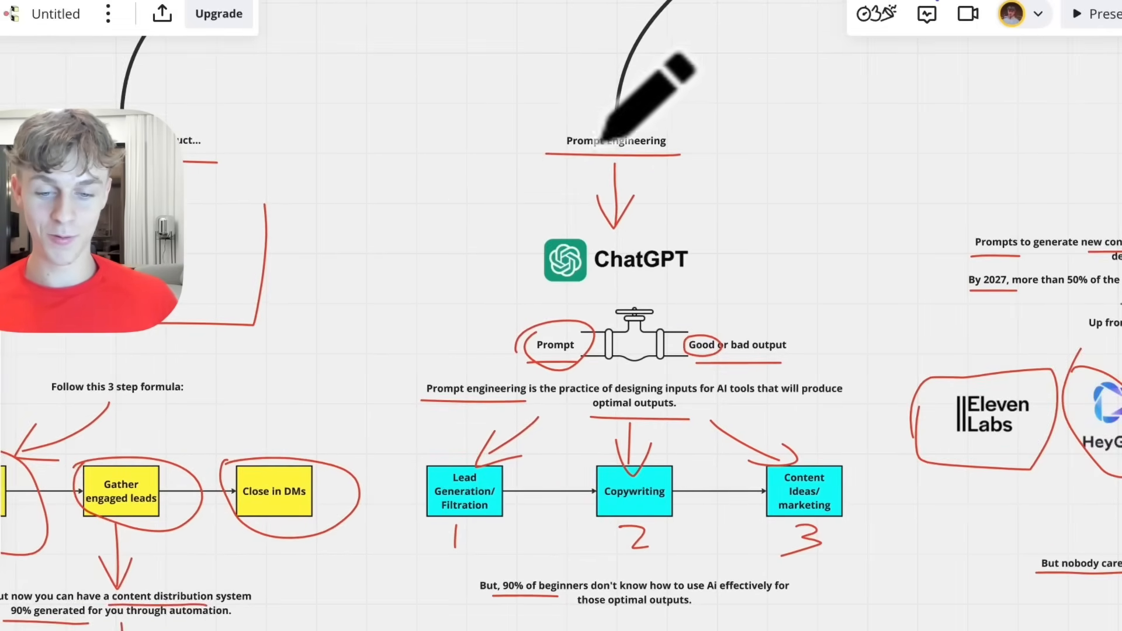
pyautogui.scroll(-3)
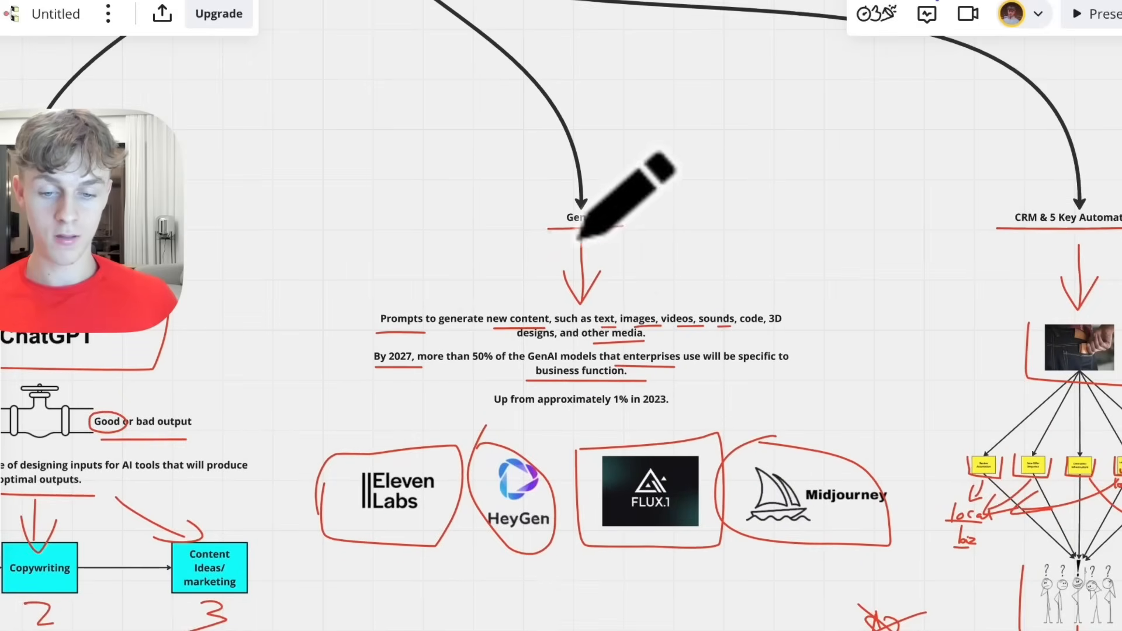
pyautogui.moveTo(573, 386)
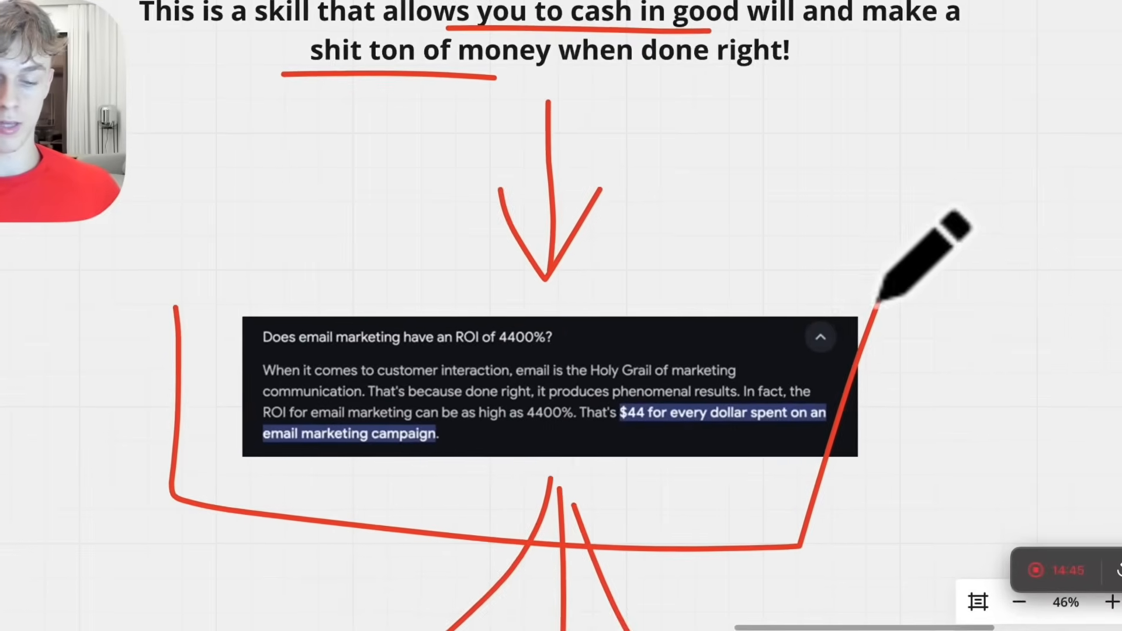
pyautogui.moveTo(651, 358)
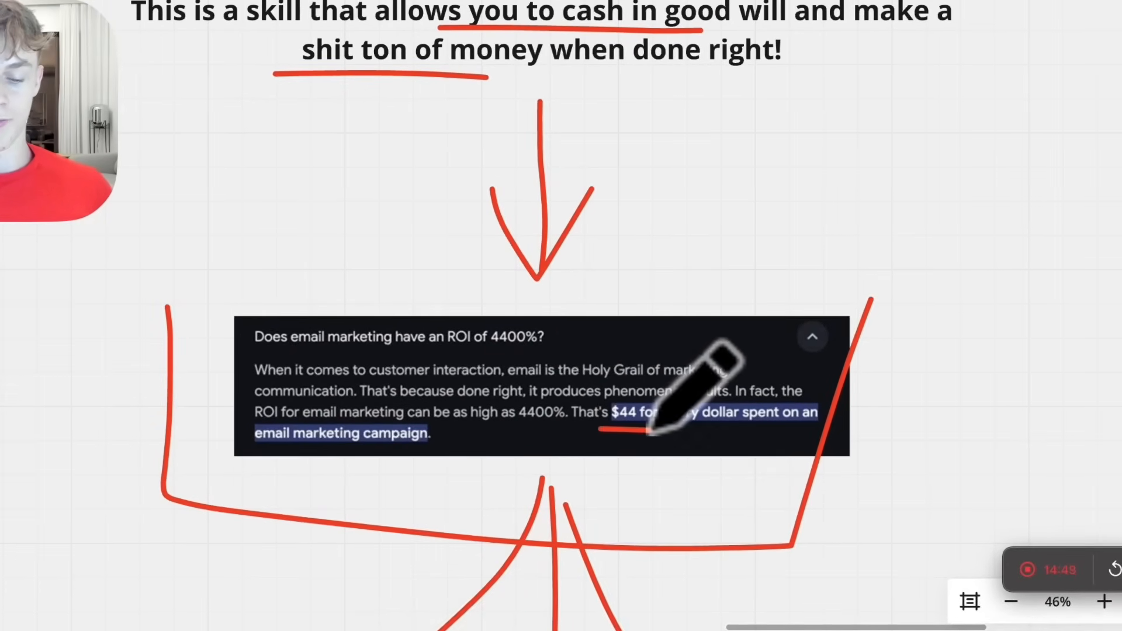
# Step: Underline '$44 for every dollar' in red, then scroll further down the board
pyautogui.click(1010, 602)
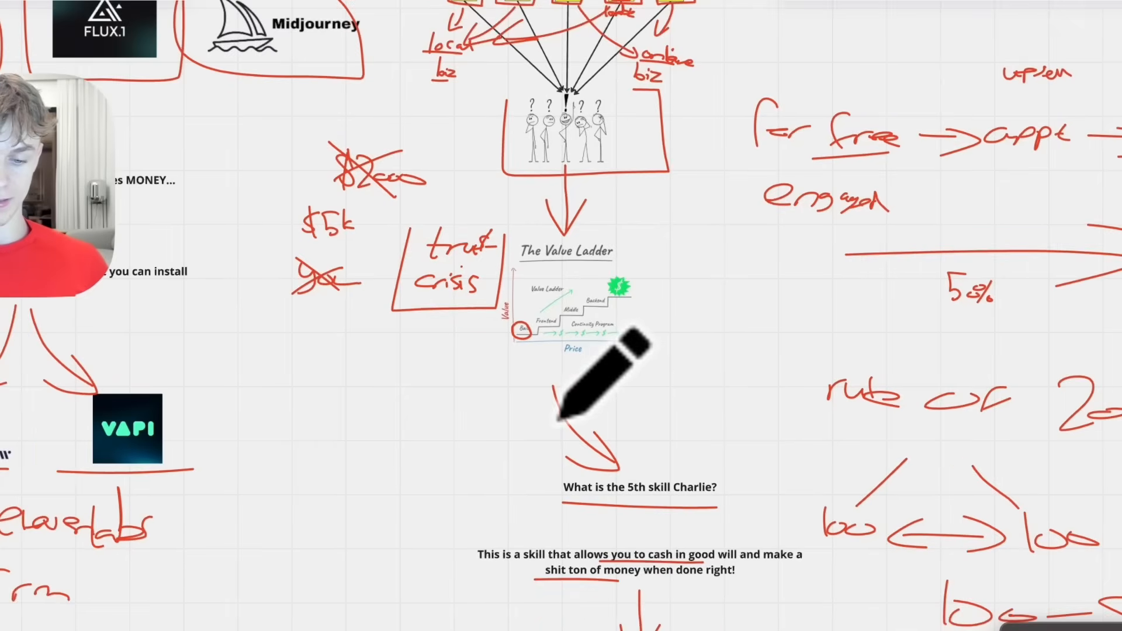
pyautogui.scroll(-3)
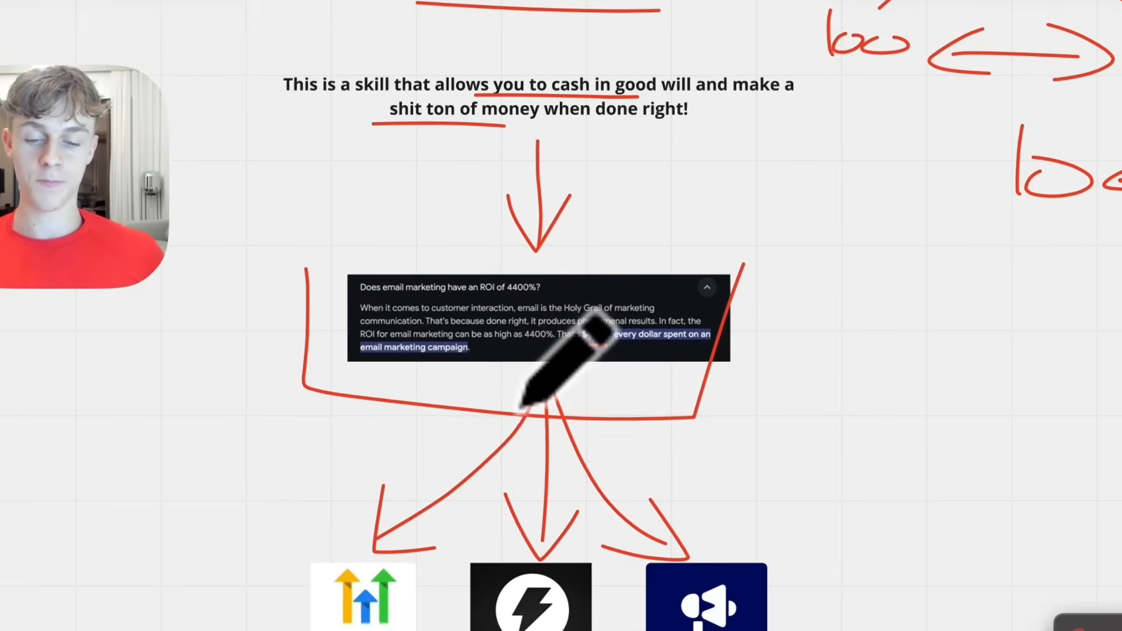
pyautogui.scroll(-3)
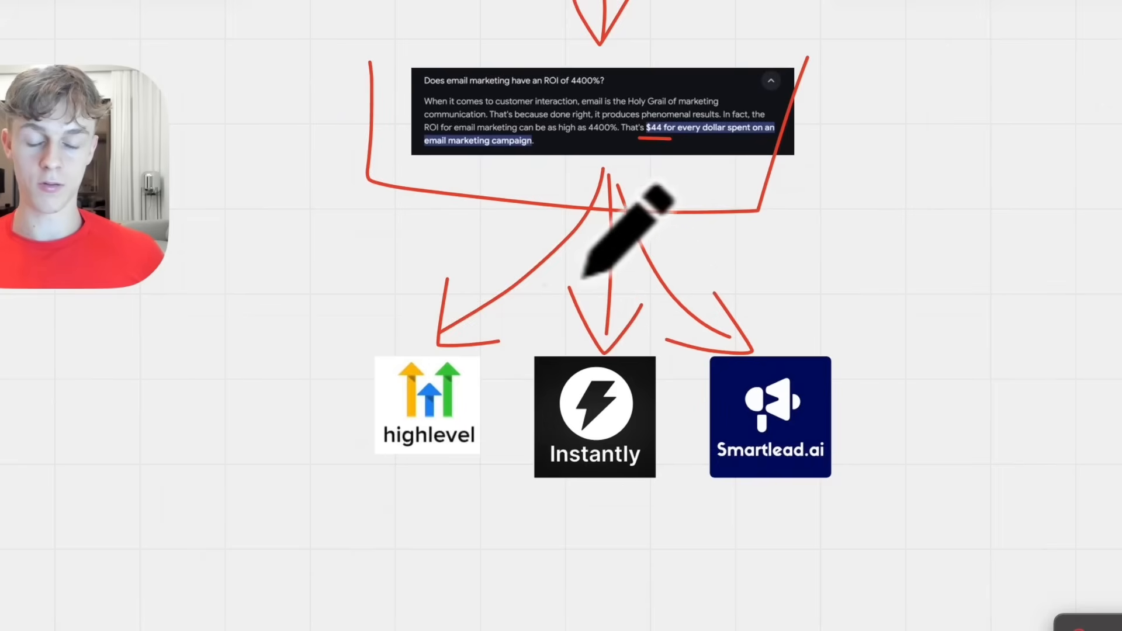